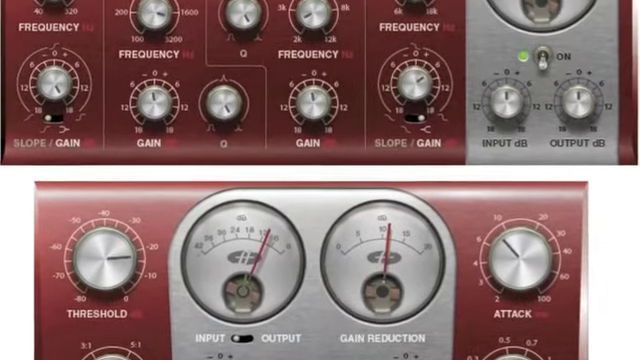
scroll("up", 3)
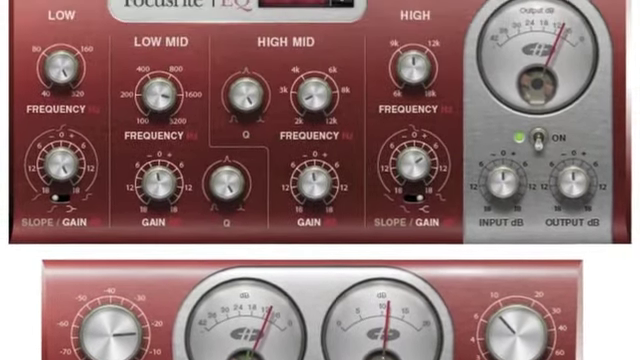